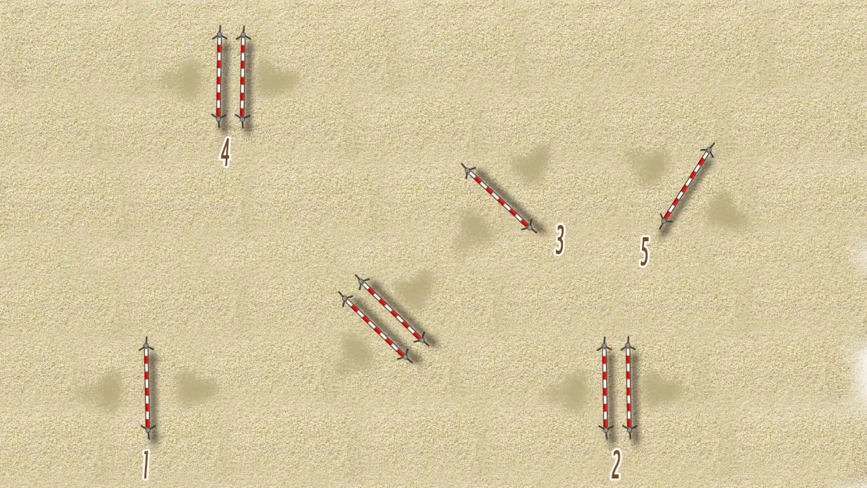
Draw the brown route line straight along the arena bottom from fence 1 to fence 2.
left_click_drag(148, 390, 607, 390)
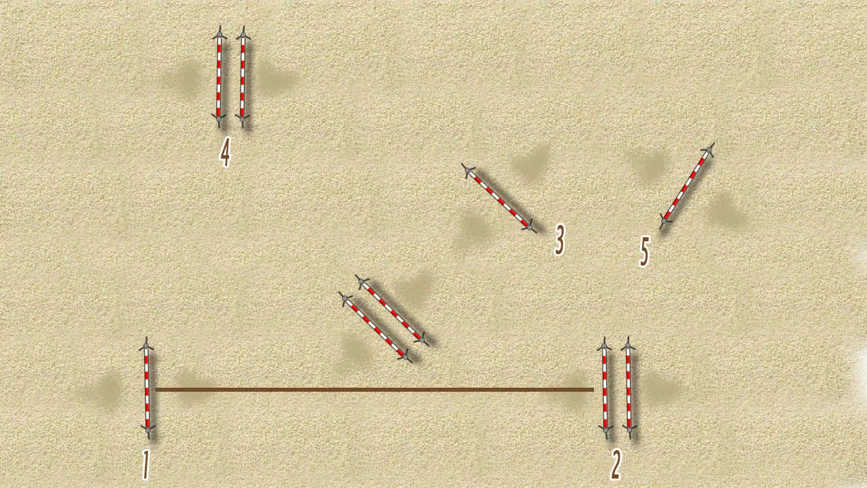